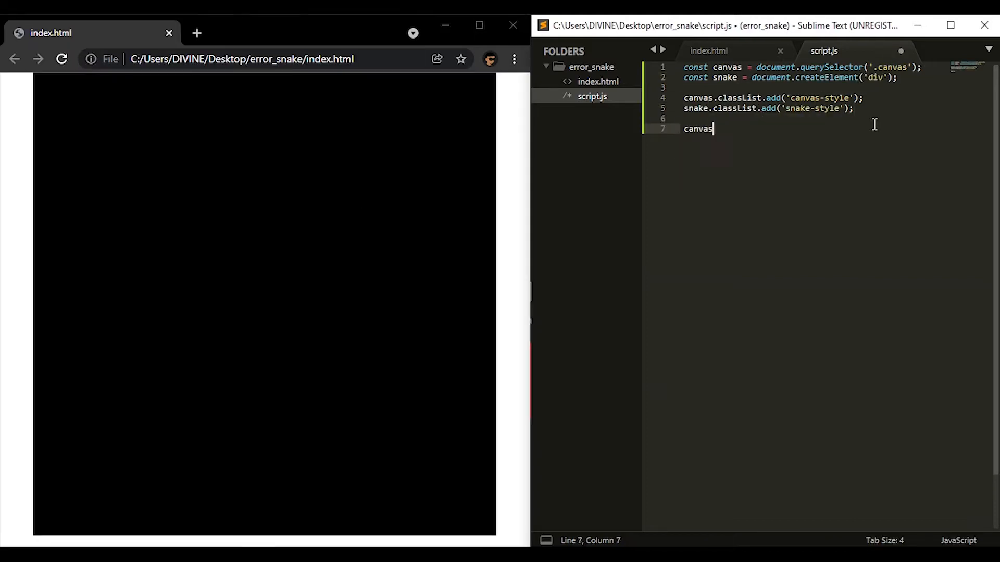
Finish line 7 with canvas.appendChild(snake); after the classList lines
type(".appendChild(snake);")
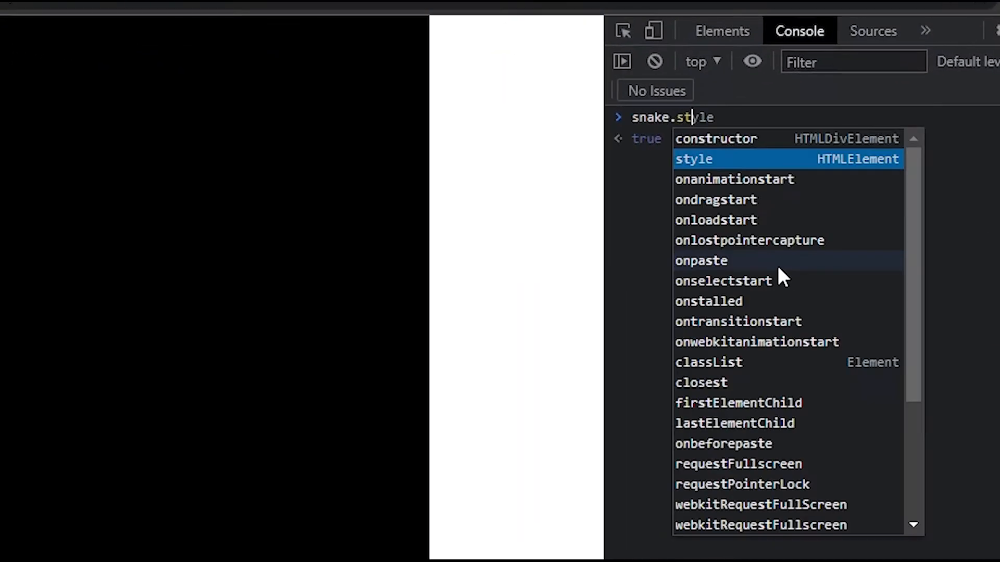
Move the snake square from the console with snake.style.top = 300
type(".top = 300")
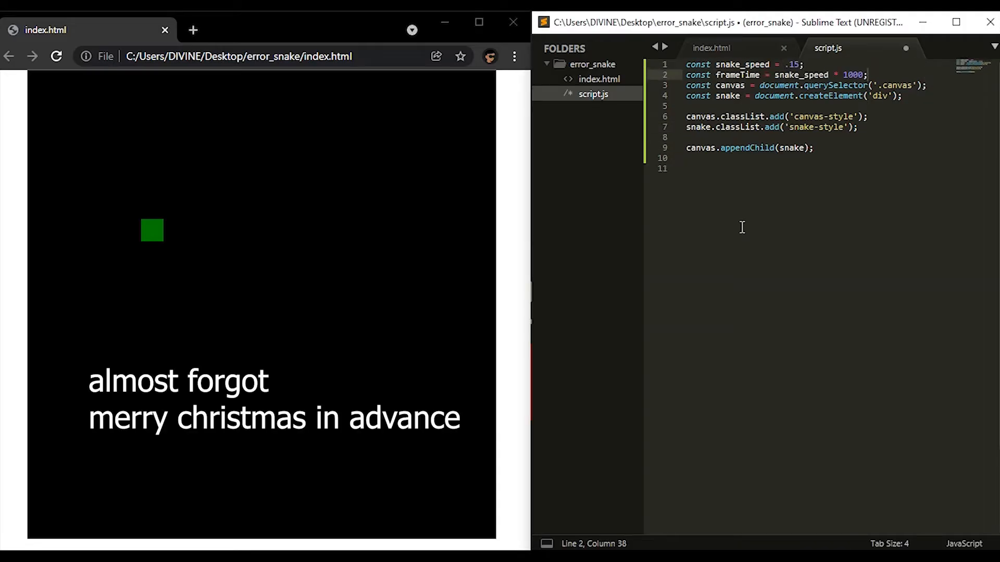
Write random fruit position, canvas drawing, and a window keydown listener for arrow keys
type("let randomX = Math.floor(Math)")
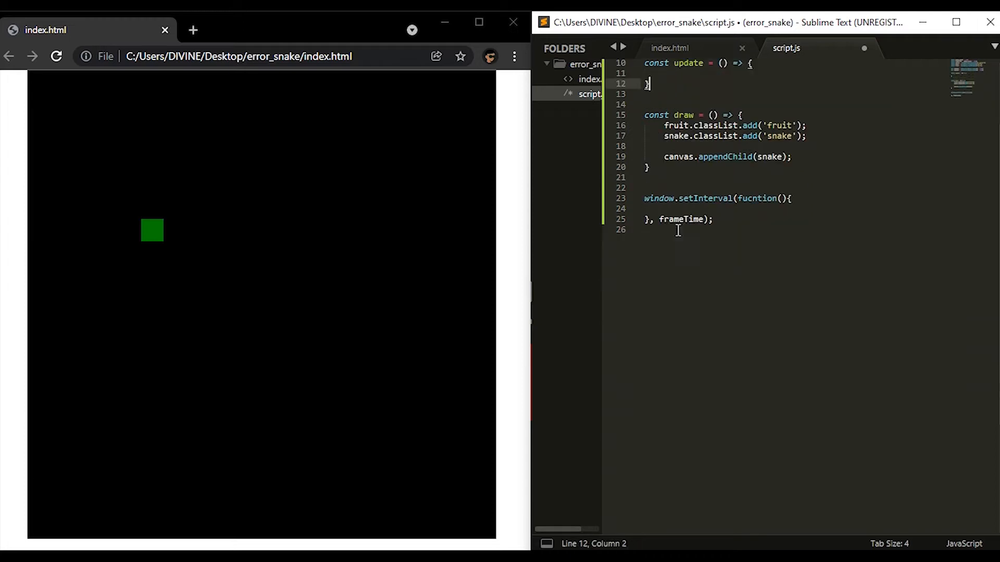
type("canvas.appendChild(fruit);")
type("fruit.style.top =")
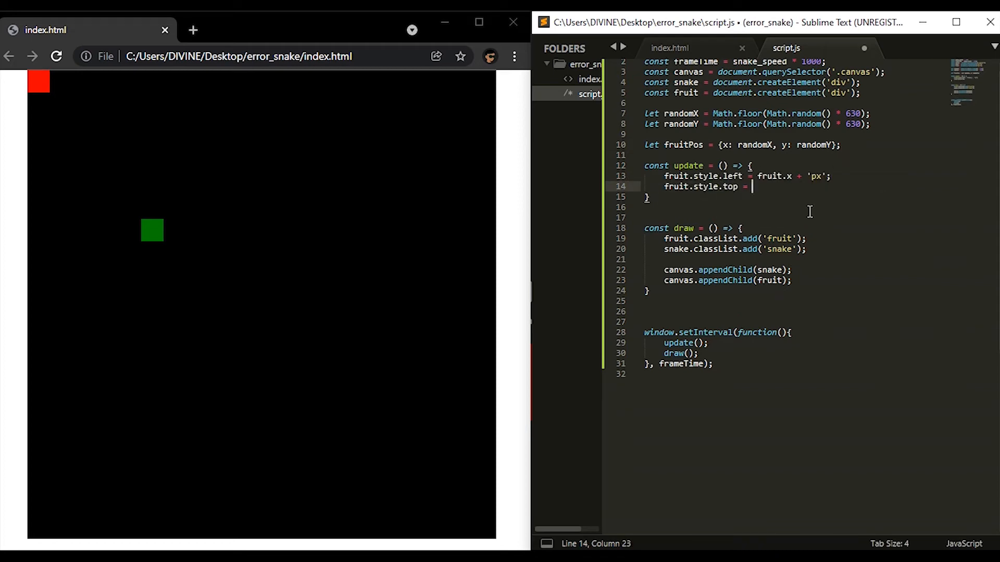
type("window.addEventListener('keydown', e => {")
type("dir")
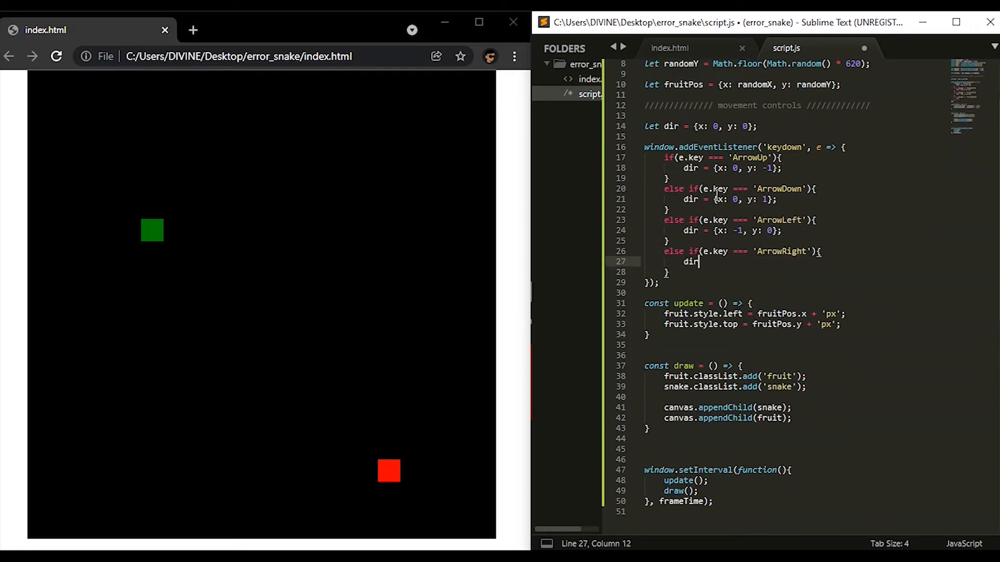
Switch to index.html and edit the snake rule's top offset
left_click(670, 48)
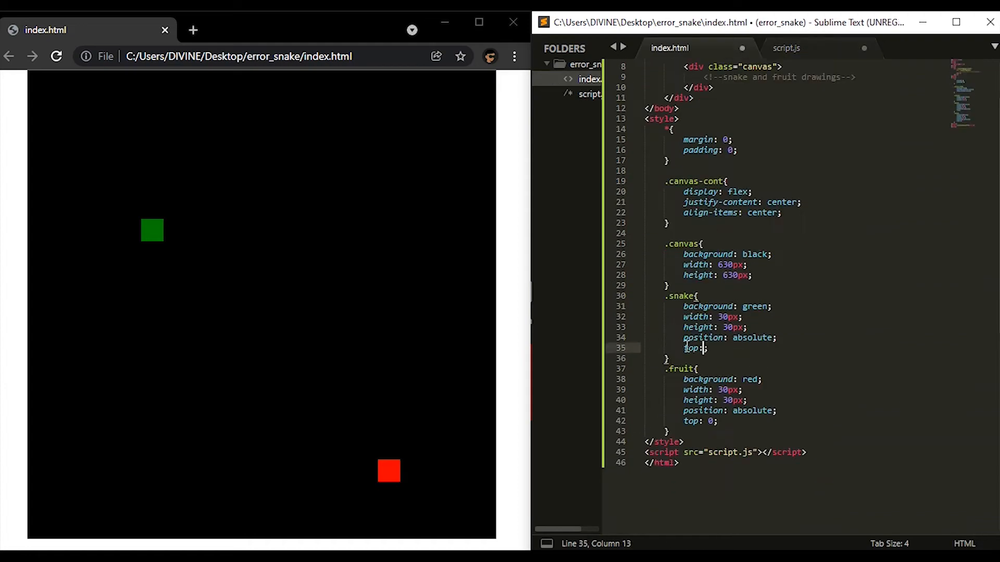
left_click(787, 48)
type("whats")
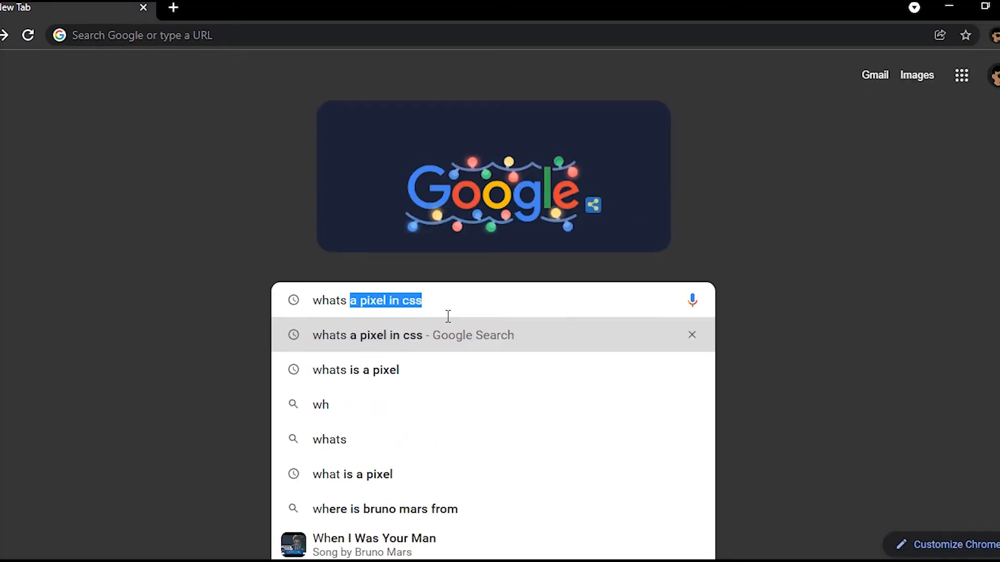
Run the Google search 'whats a pixel in css' from the suggestion
left_click(352, 474)
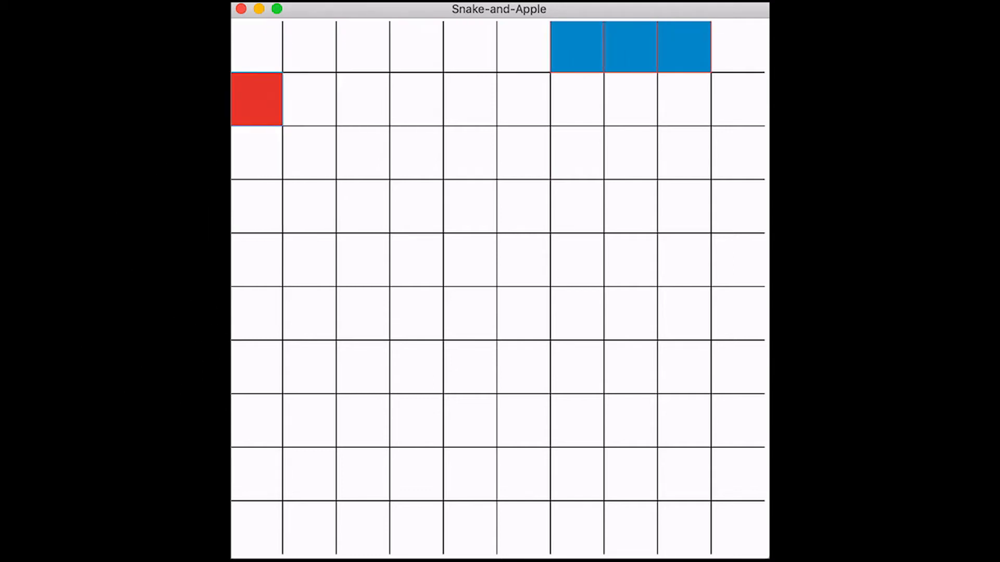
Steer the blue snake downward with the Down arrow key
key("Down")
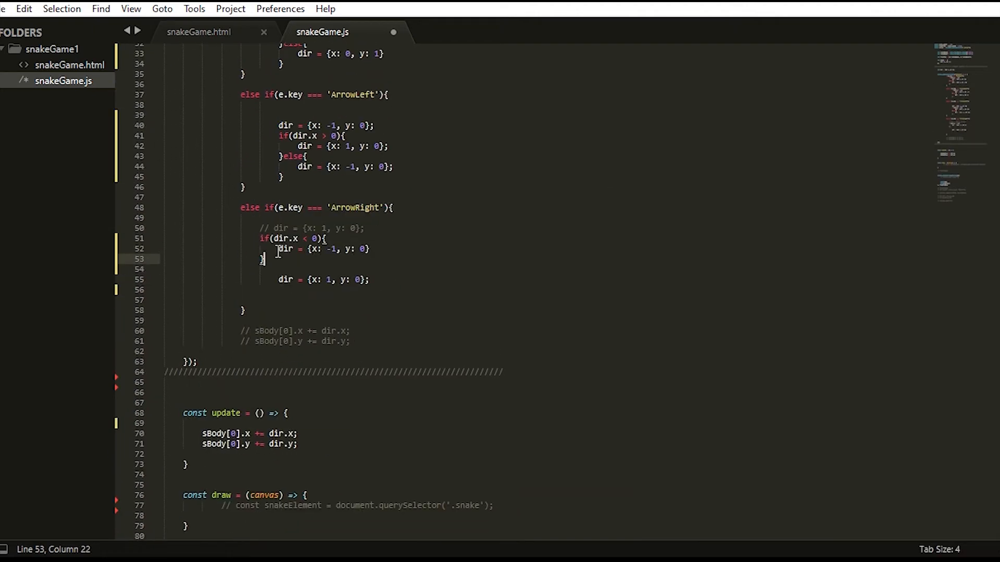
Scroll down snakeGame.js to the arrow handlers and collision logic
scroll("down", 3)
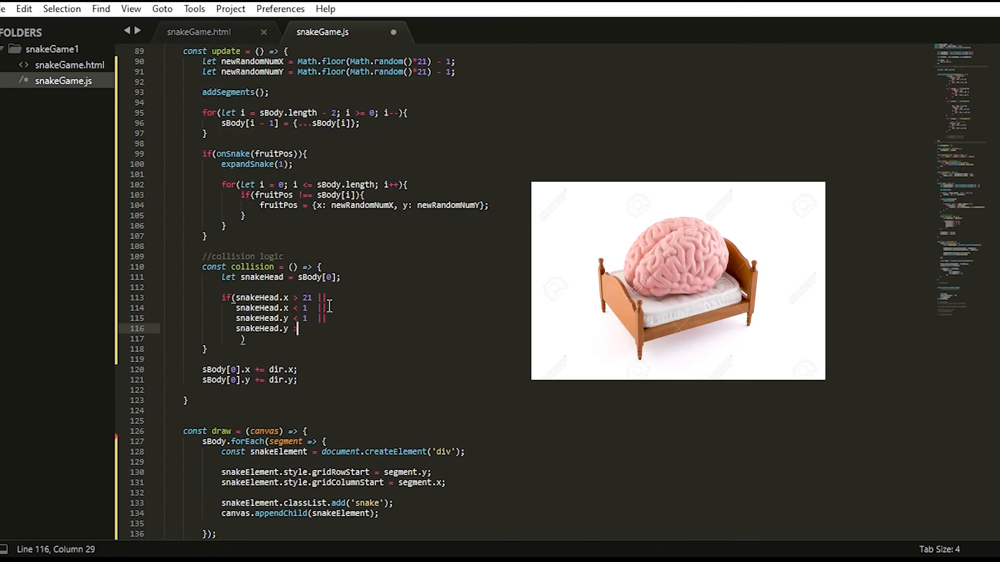
Scroll snakeGame.js to add the page-reloading gameOver function
scroll("up", 3)
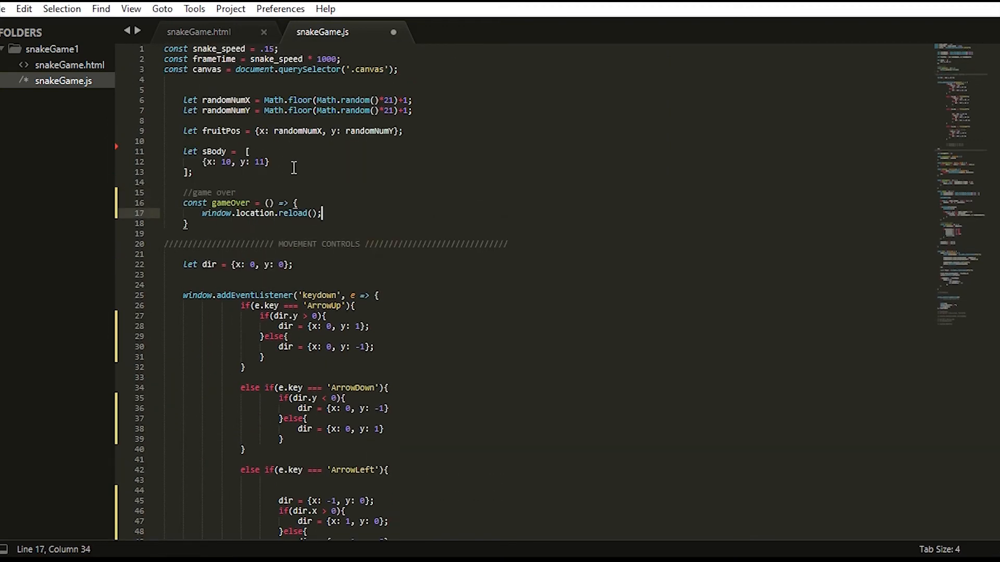
scroll("down", 3)
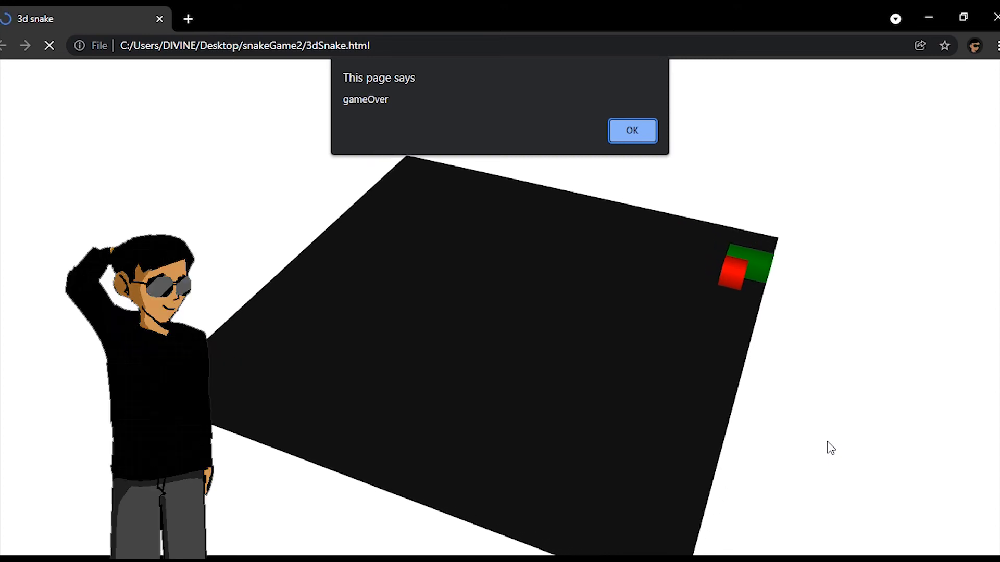
Dismiss the 'gameOver' alert on the tilted 3D snake board
left_click(630, 131)
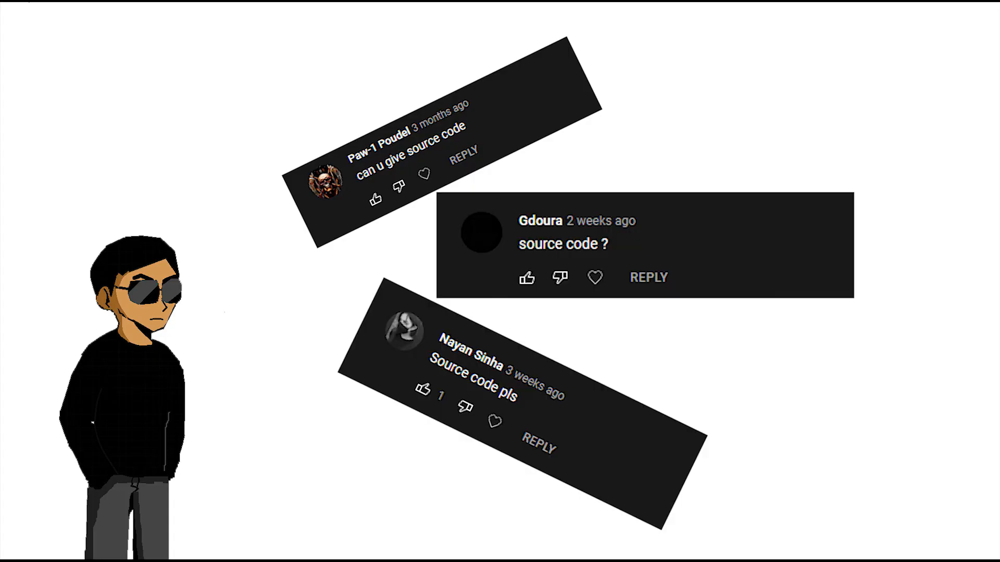
Enter github.com/Divine203 into the new tab's address bar
type("github.com/Divine203")
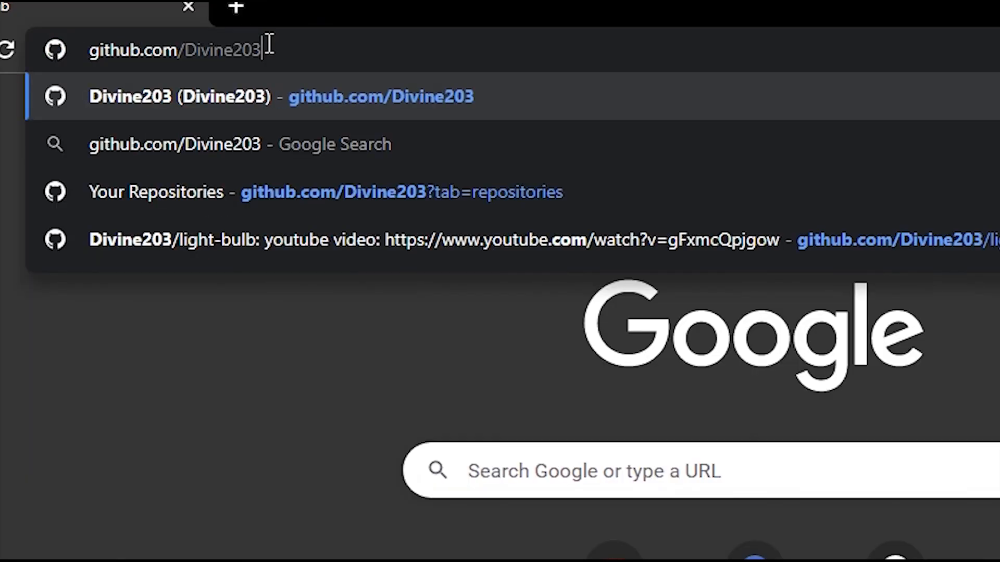